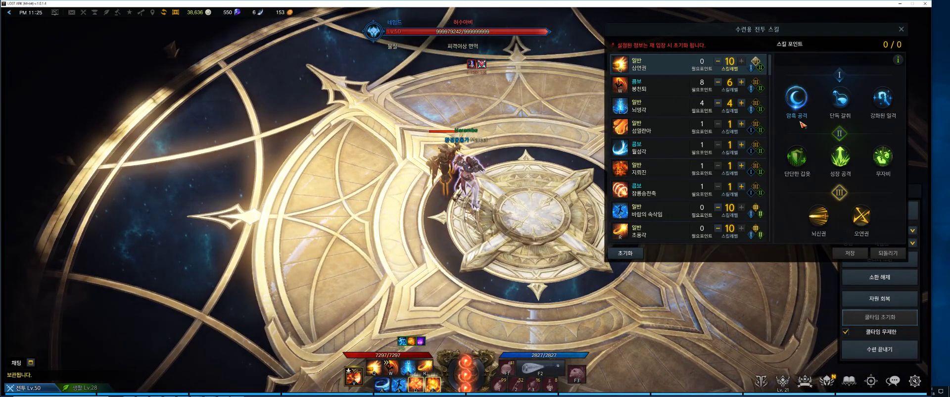
pyautogui.moveTo(796, 162)
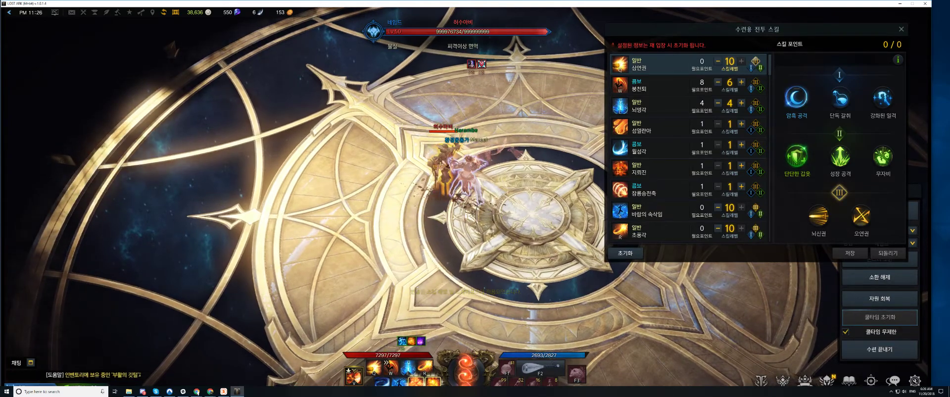
pyautogui.moveTo(885, 159)
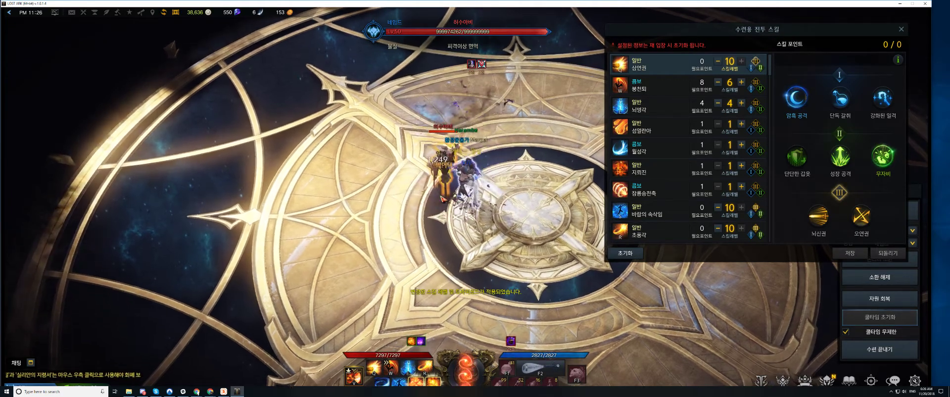
pyautogui.moveTo(885, 159)
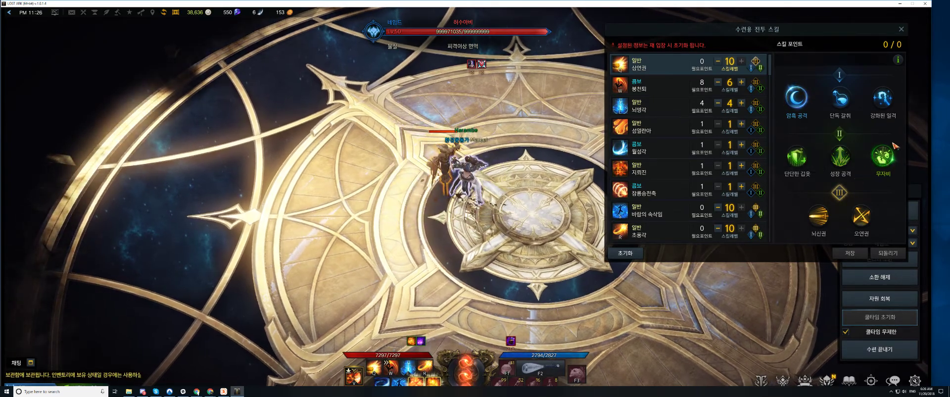
pyautogui.moveTo(883, 159)
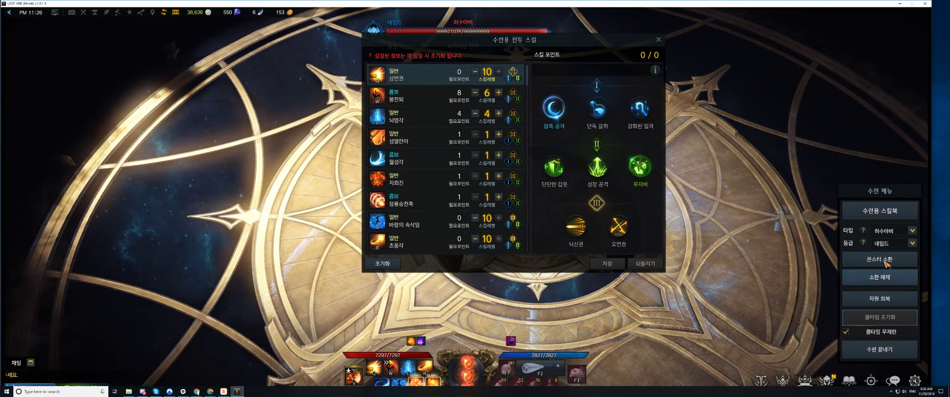
# Step: Change the training monster's grade to 보스 (boss) in the Grade dropdown
pyautogui.click(912, 243)
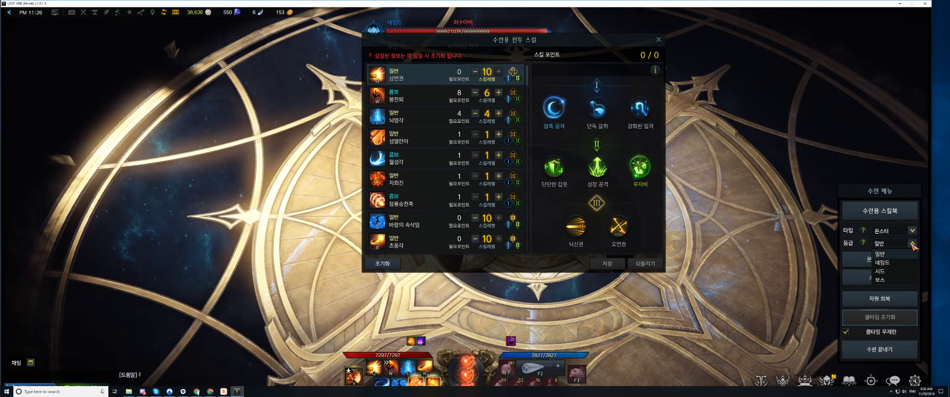
pyautogui.click(879, 278)
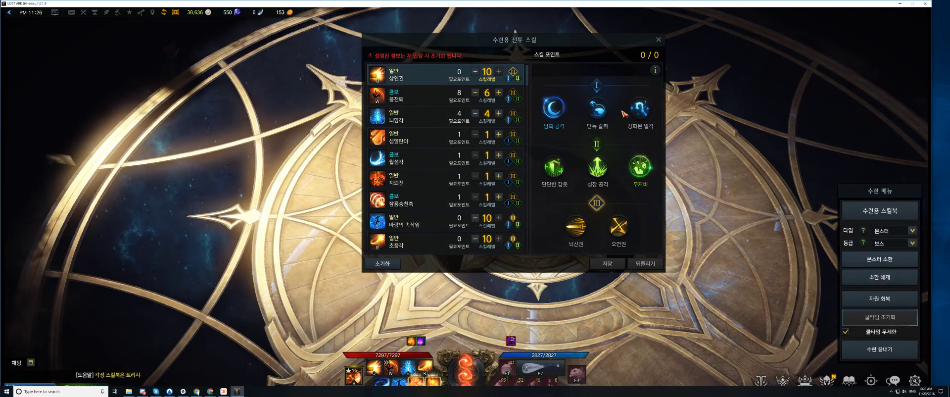